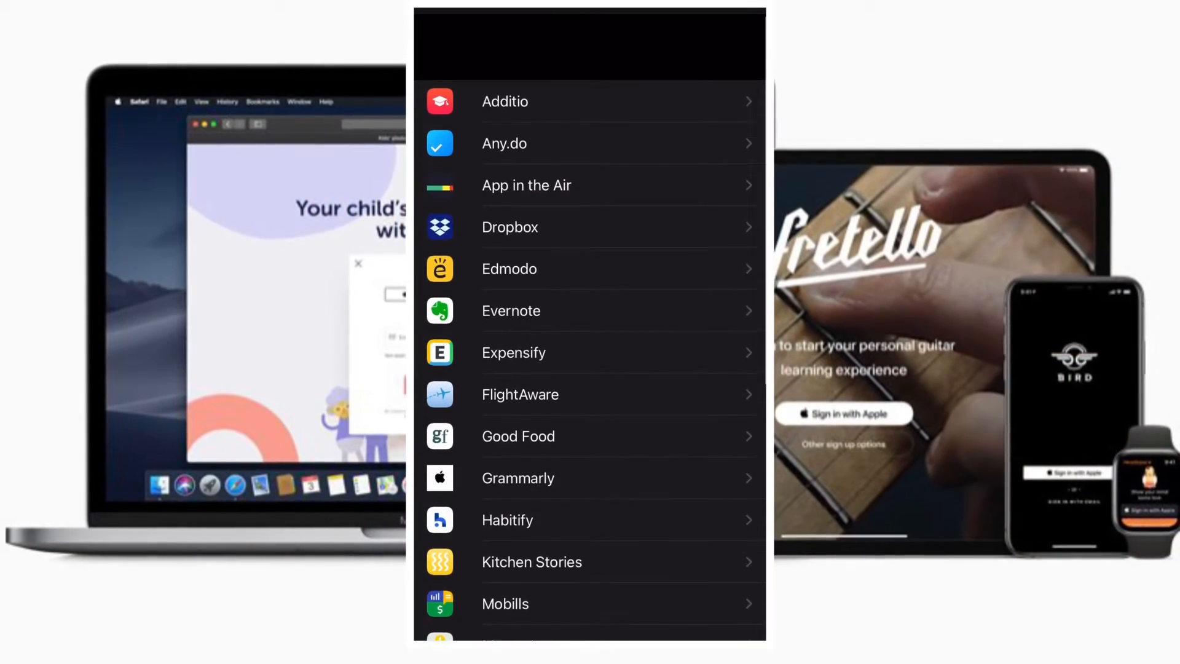
Browse the whole Sign in with Apple apps list, then return to the Utilities folder with Settings
scroll("down", 3)
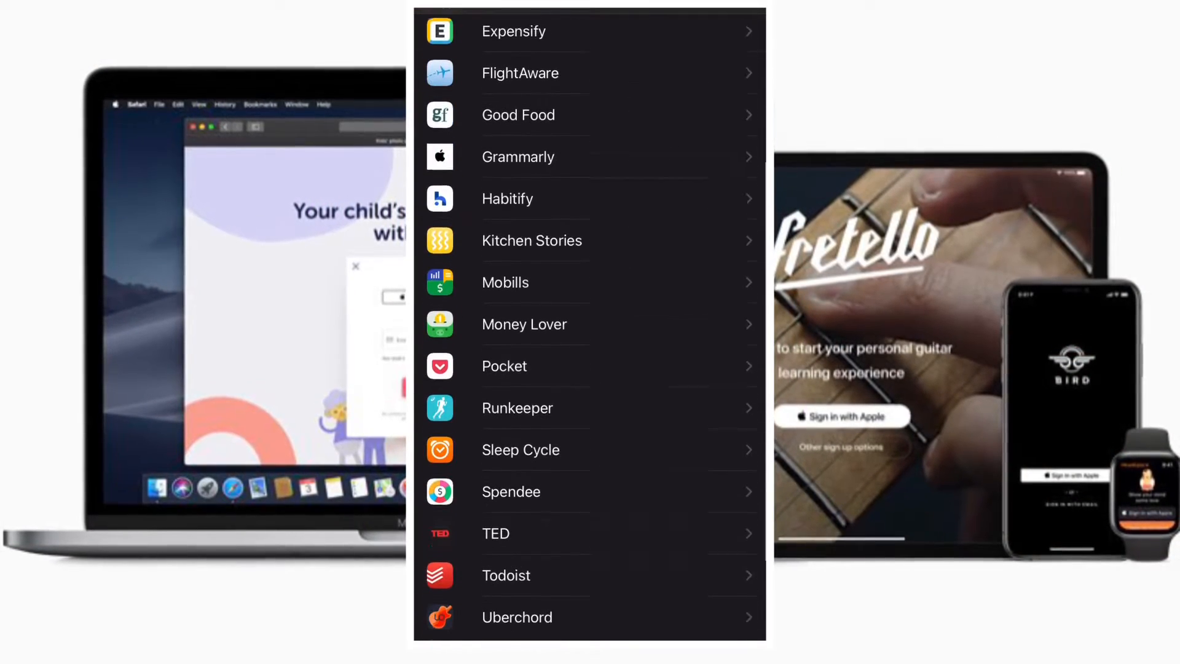
scroll("down", 3)
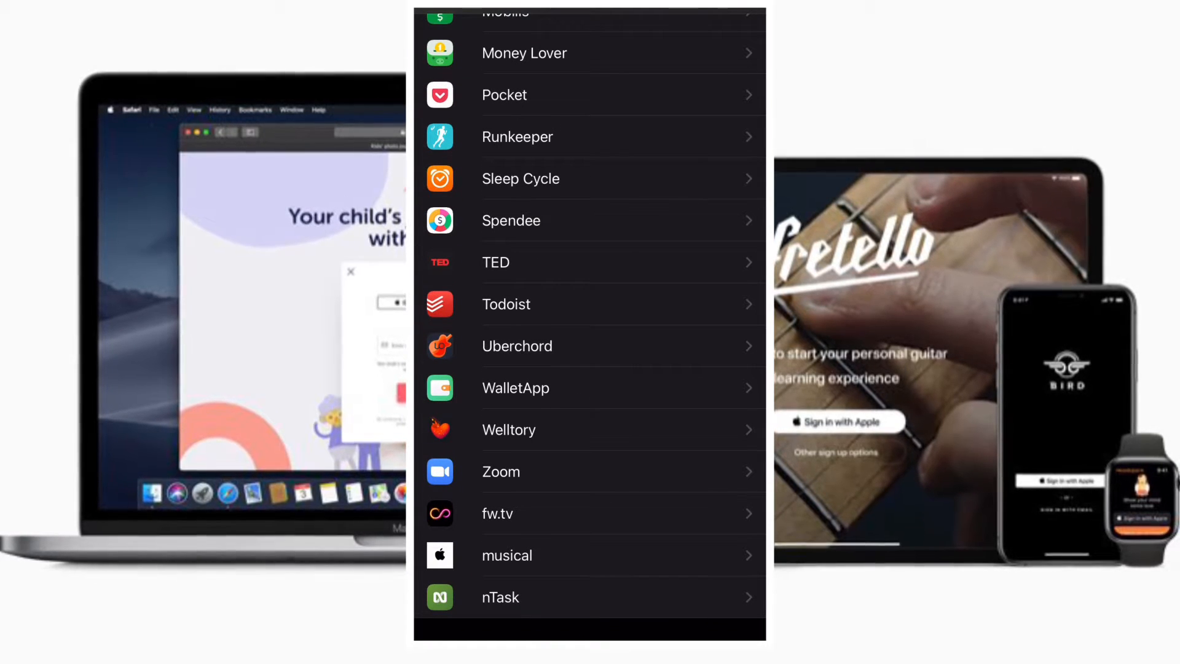
scroll("down", 3)
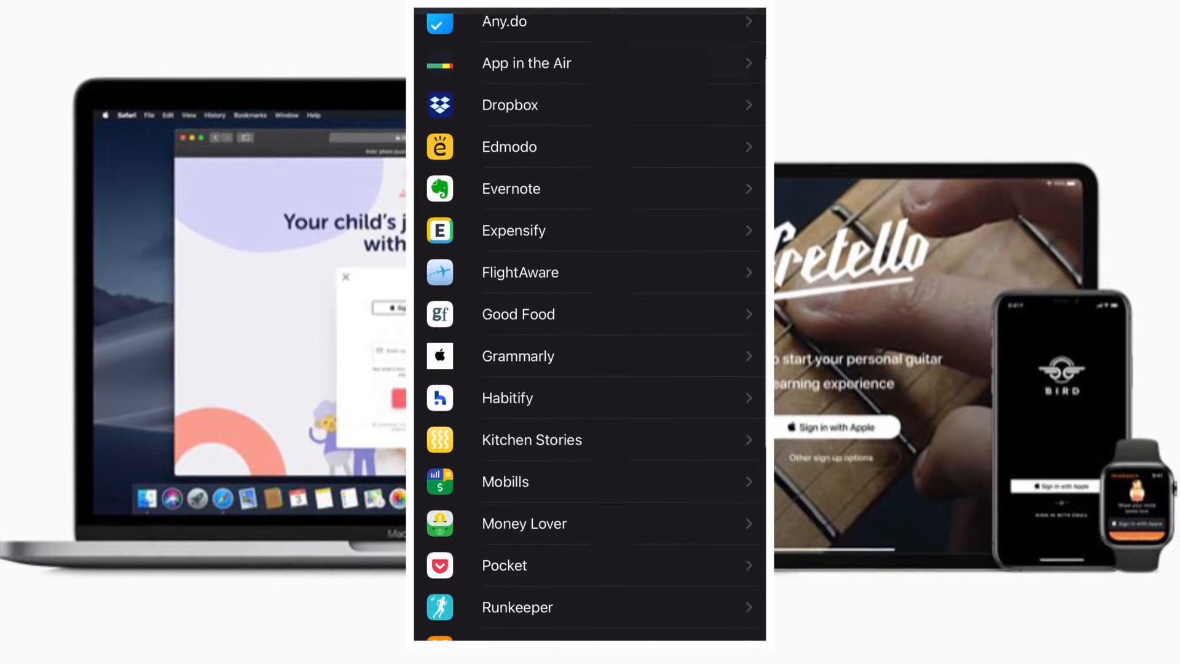
scroll("down", 3)
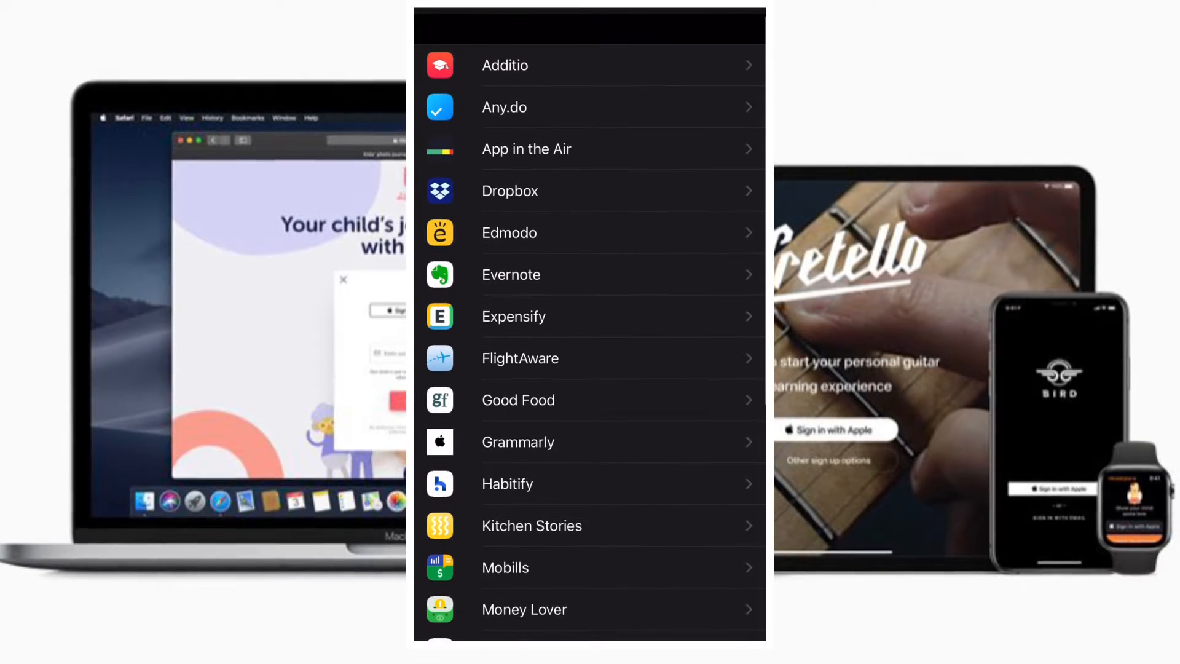
scroll("down", 3)
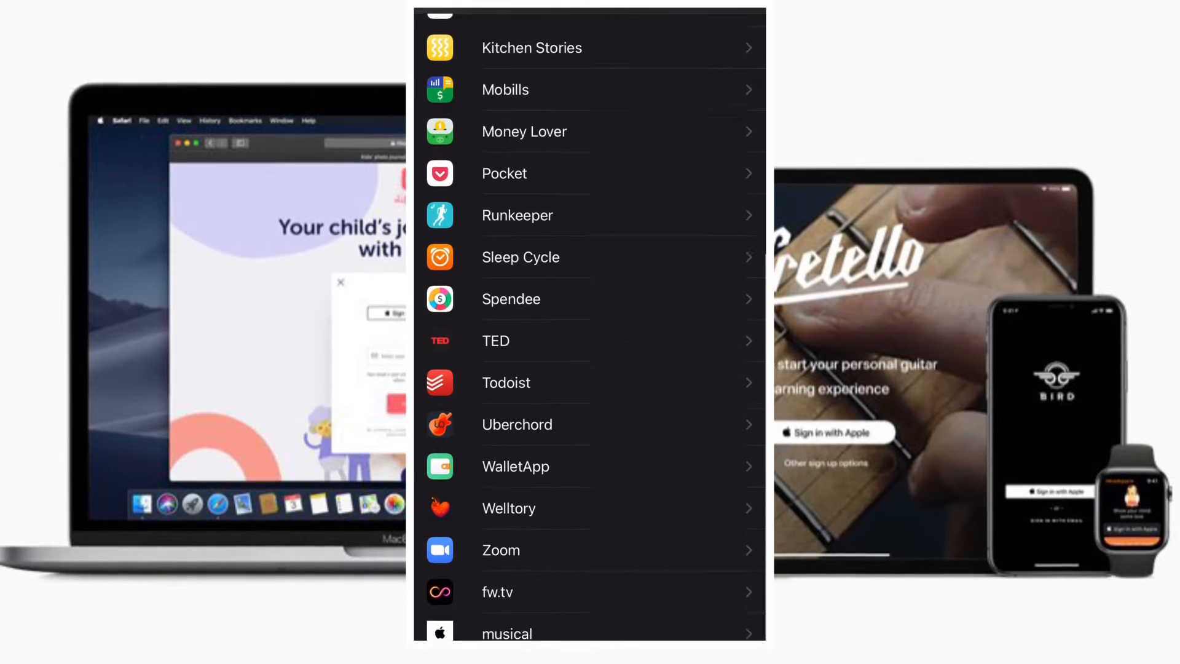
scroll("down", 3)
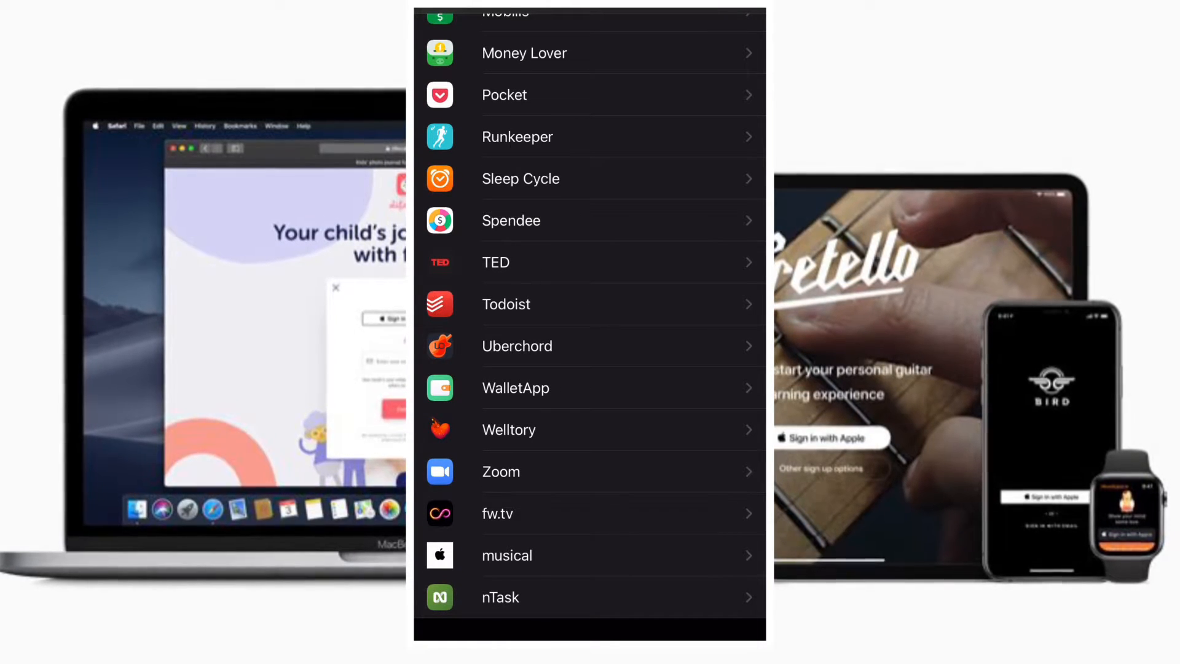
scroll("up", 3)
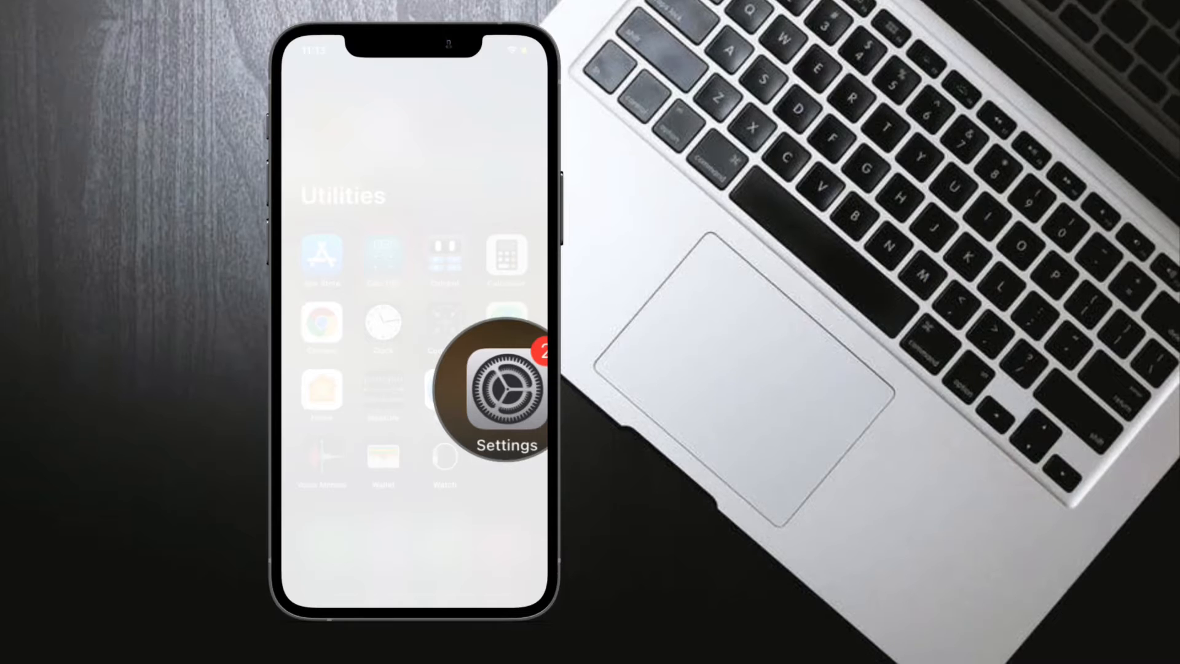
From the Utilities folder, reach the Apple ID account's apps list starting at Additio
left_click(506, 389)
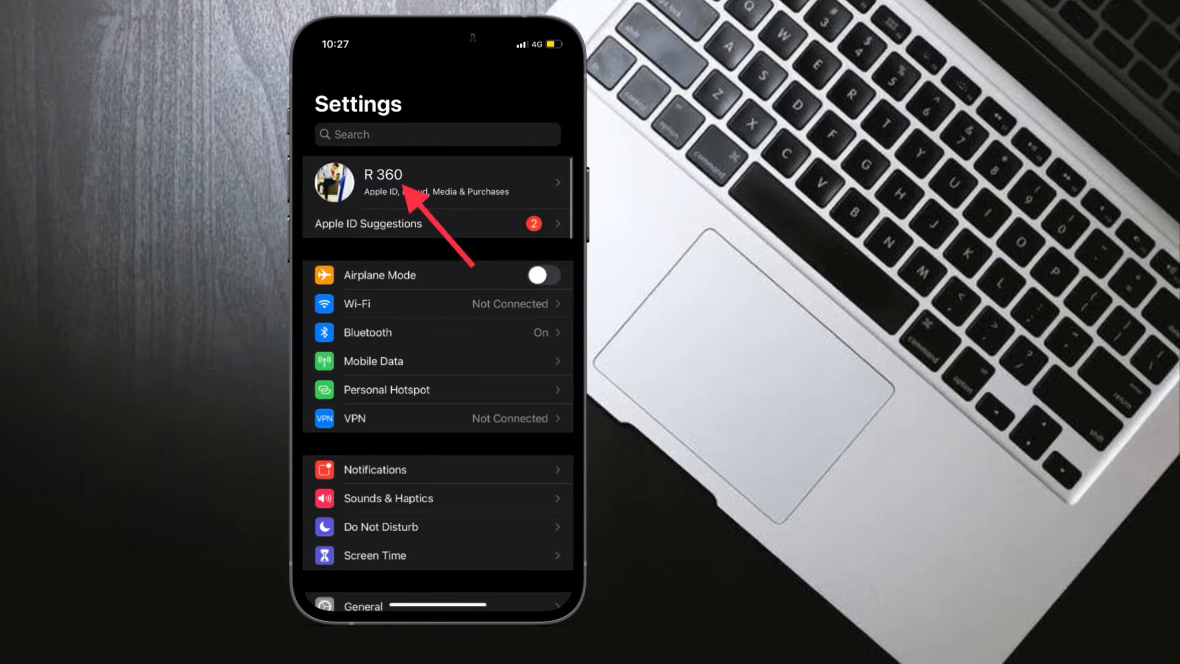
left_click(436, 182)
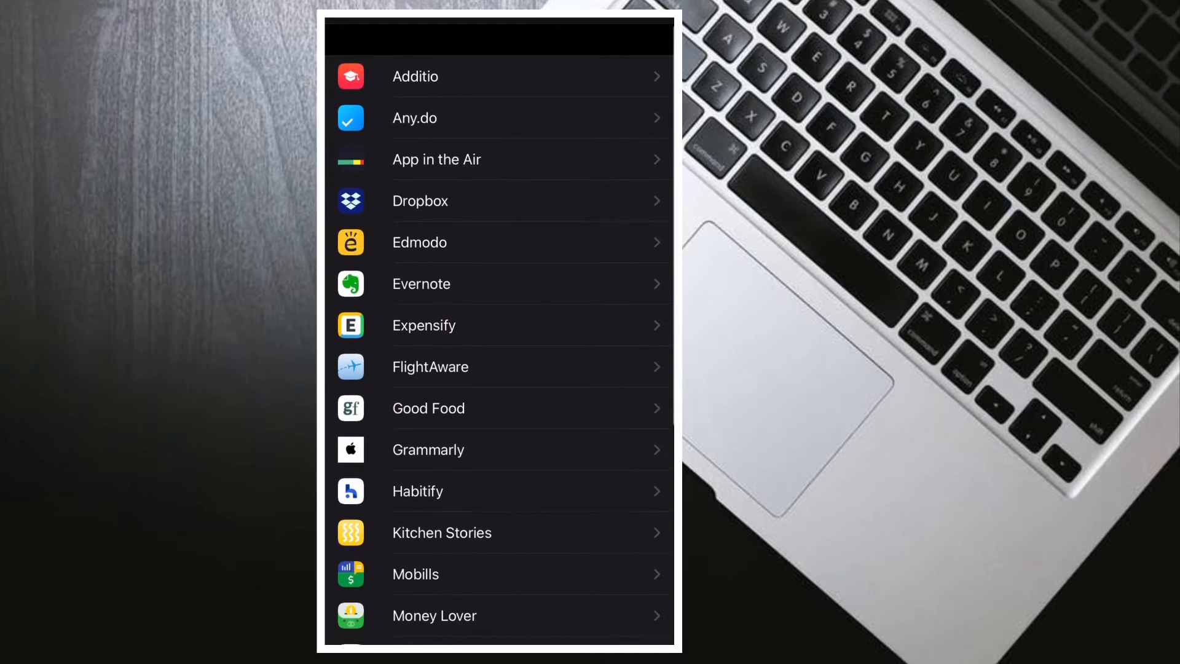
scroll("down", 3)
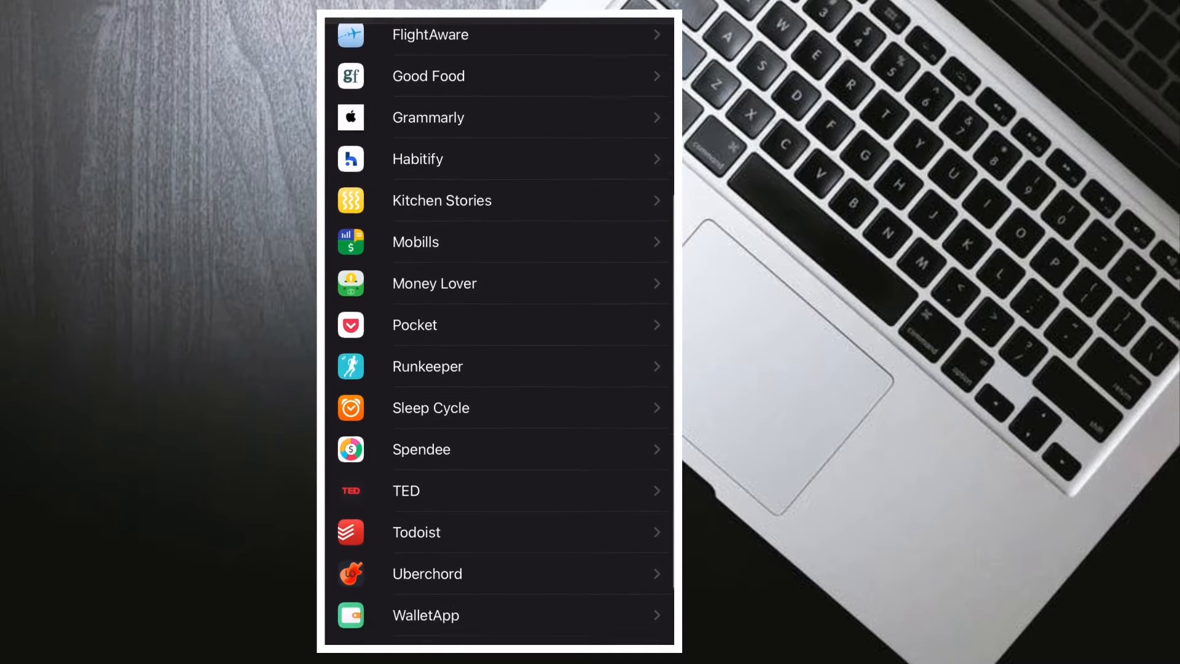
scroll("down", 3)
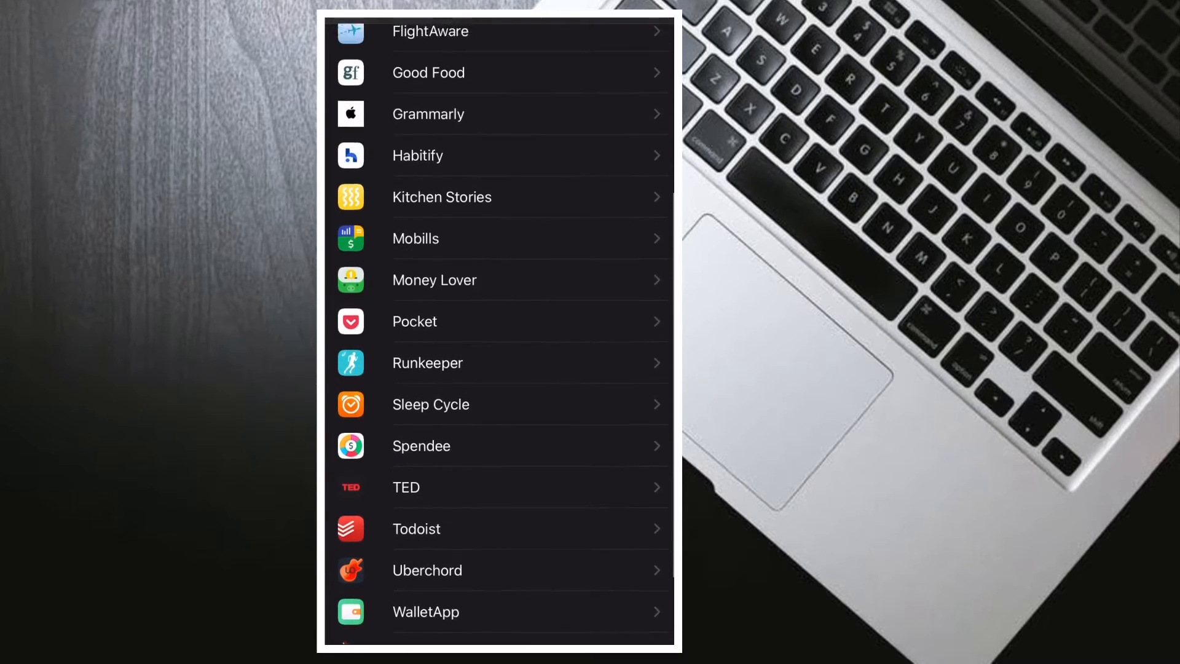
scroll("down", 3)
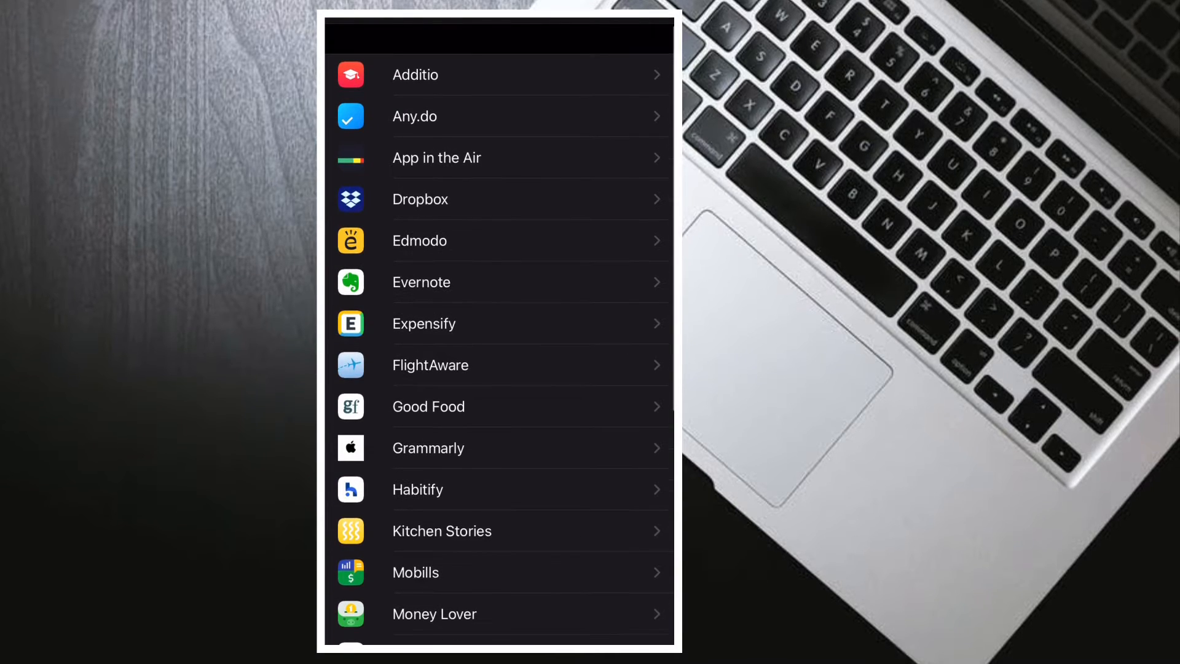
scroll("down", 3)
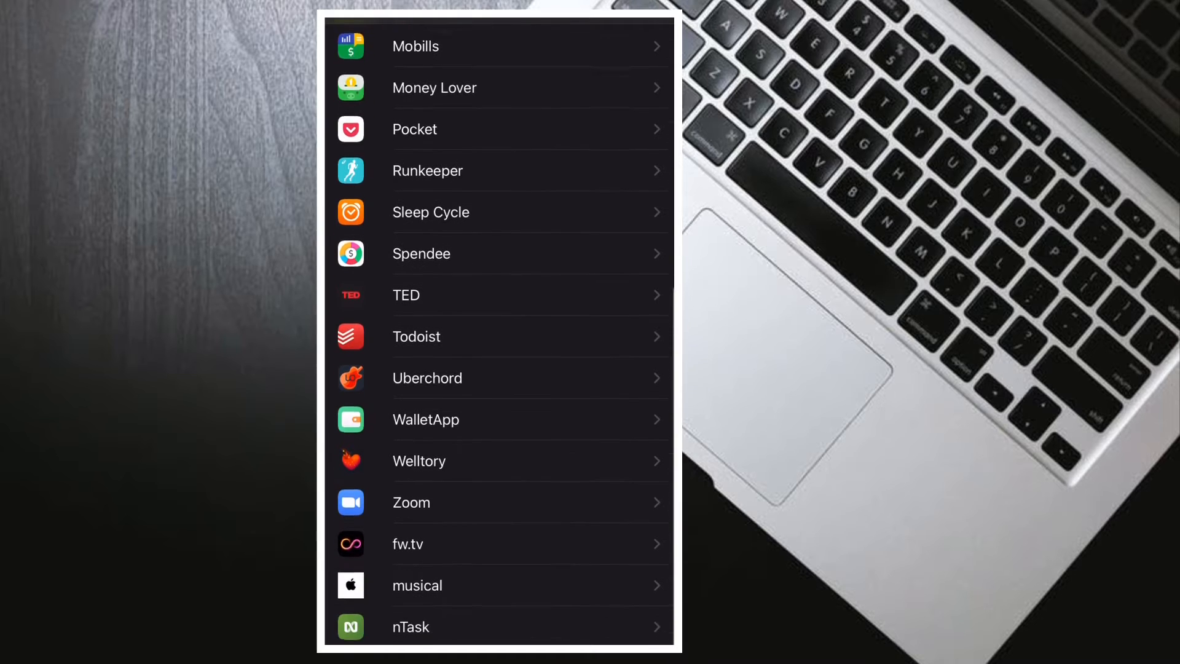
scroll("down", 3)
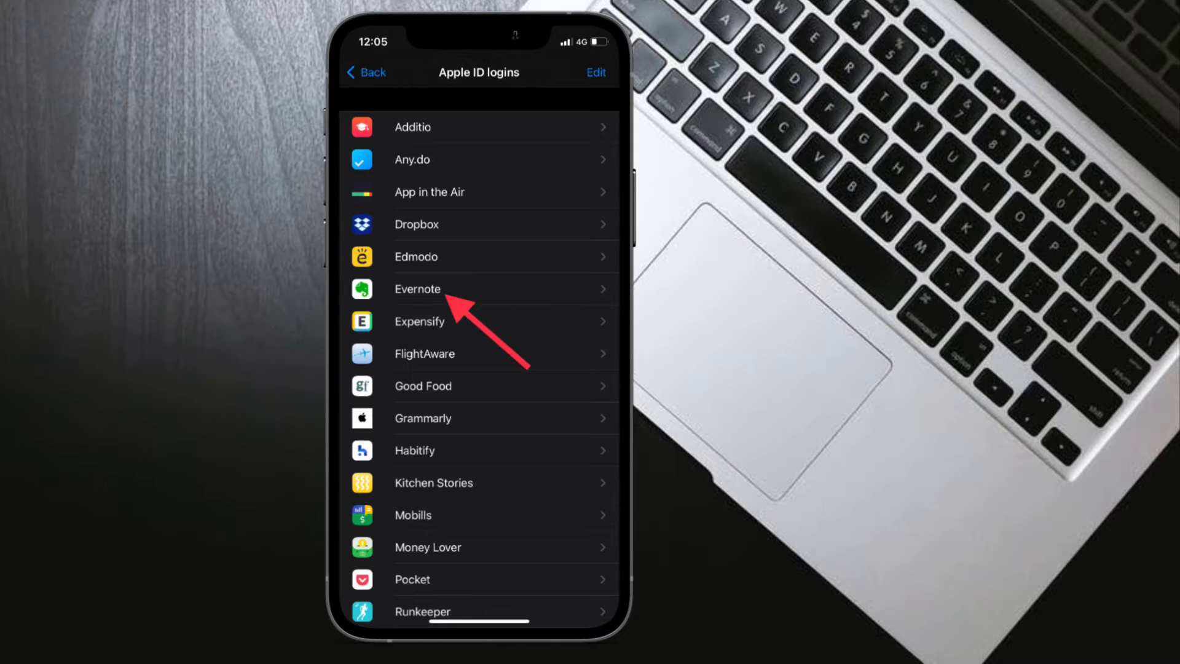
Switch the Apple ID logins list to edit mode, revealing Delete for Expensify
left_click(417, 288)
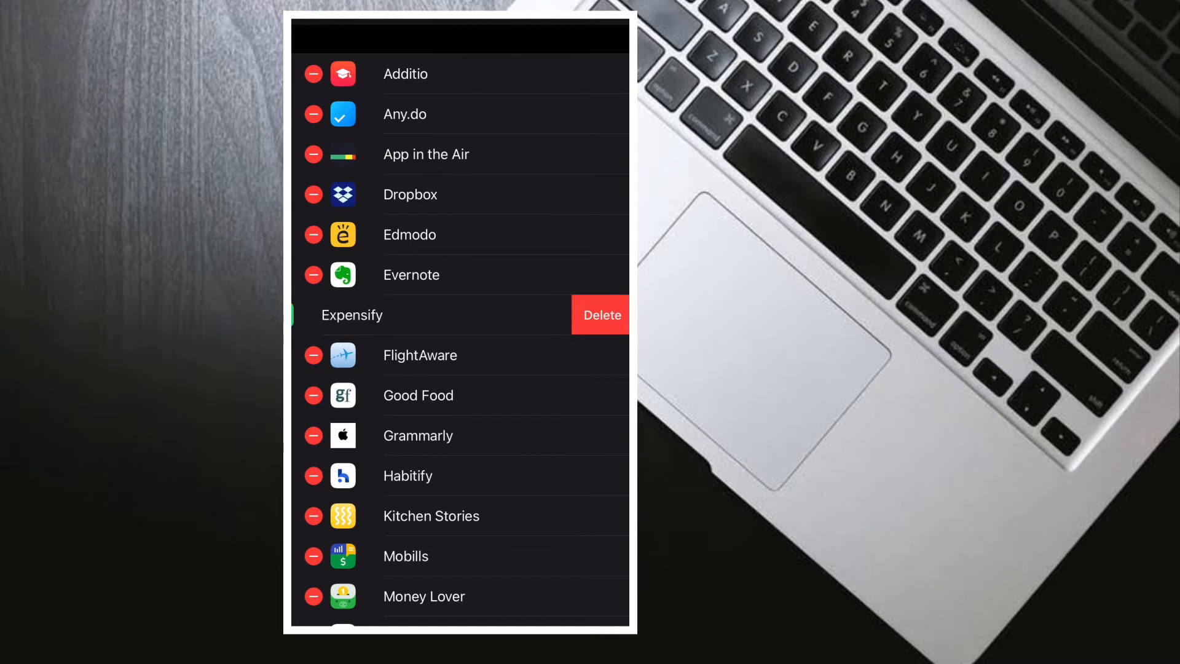
Cancel the Stop using Apple ID prompt for Expensify and hide Good Food's Delete button
left_click(600, 315)
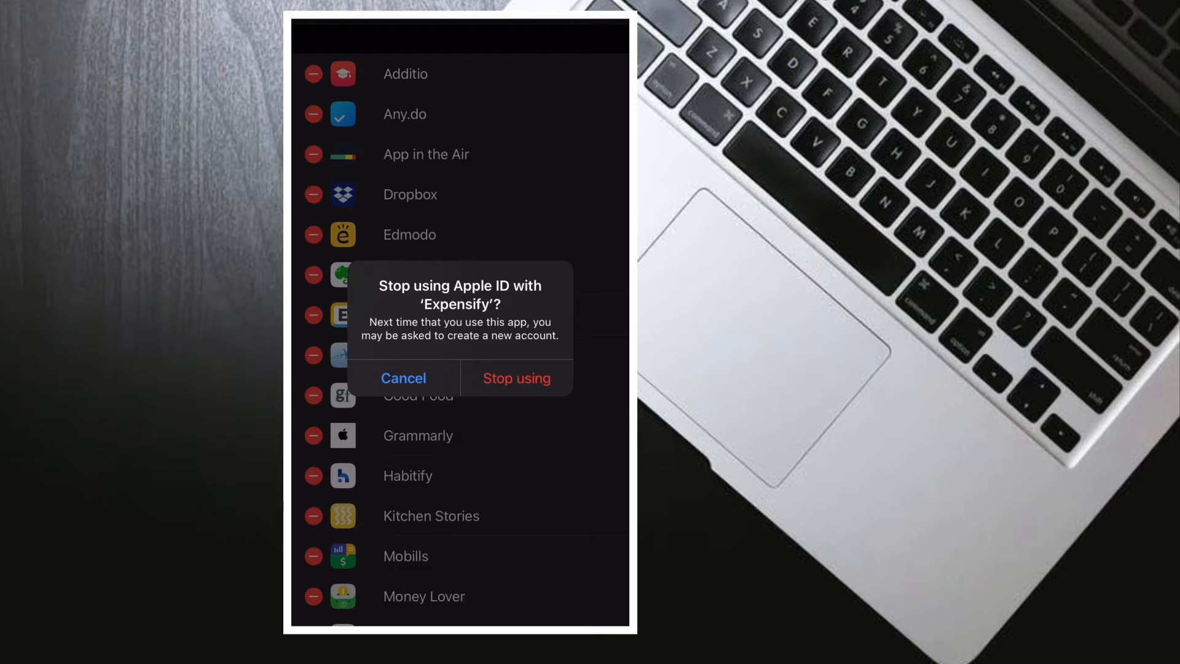
left_click(403, 378)
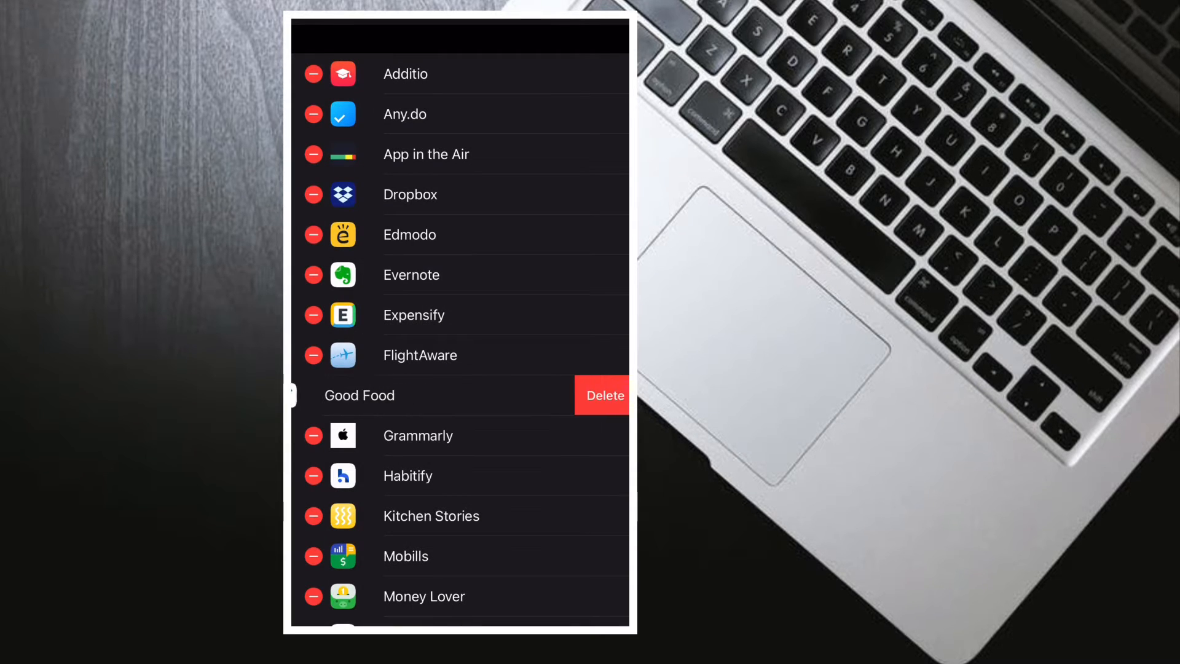
left_click(602, 395)
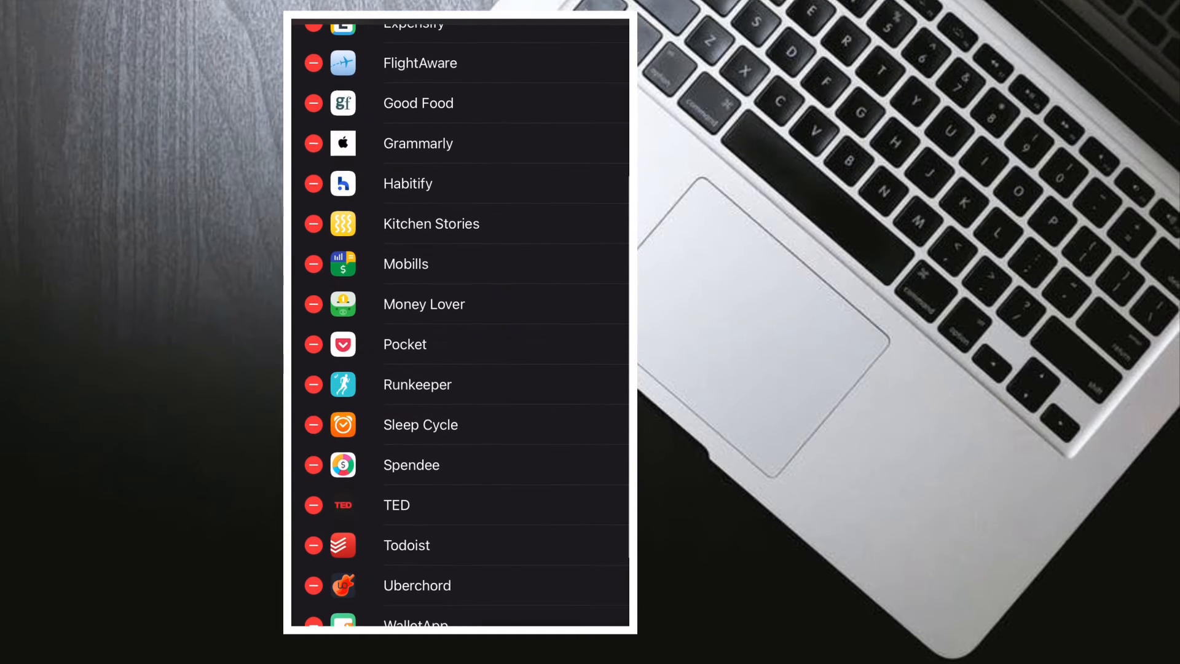
Reveal the Delete button for Expensify's login again
left_click(311, 424)
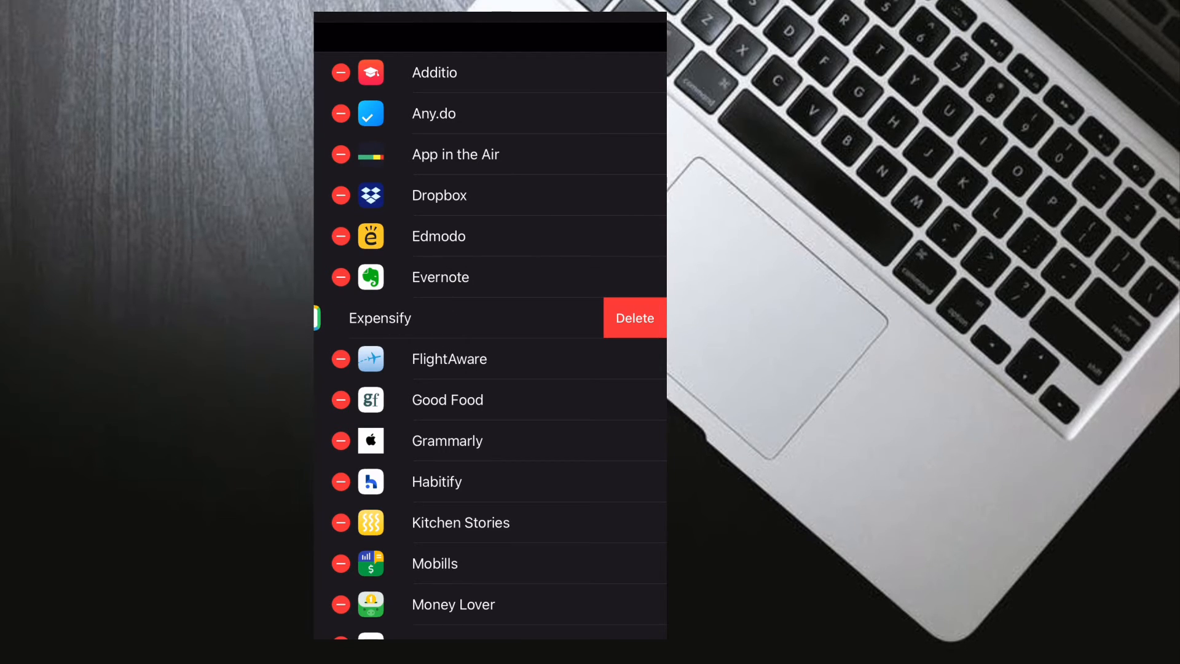
Hide Expensify's Delete button, then review the list to the bottom and back, keeping every login
left_click(634, 317)
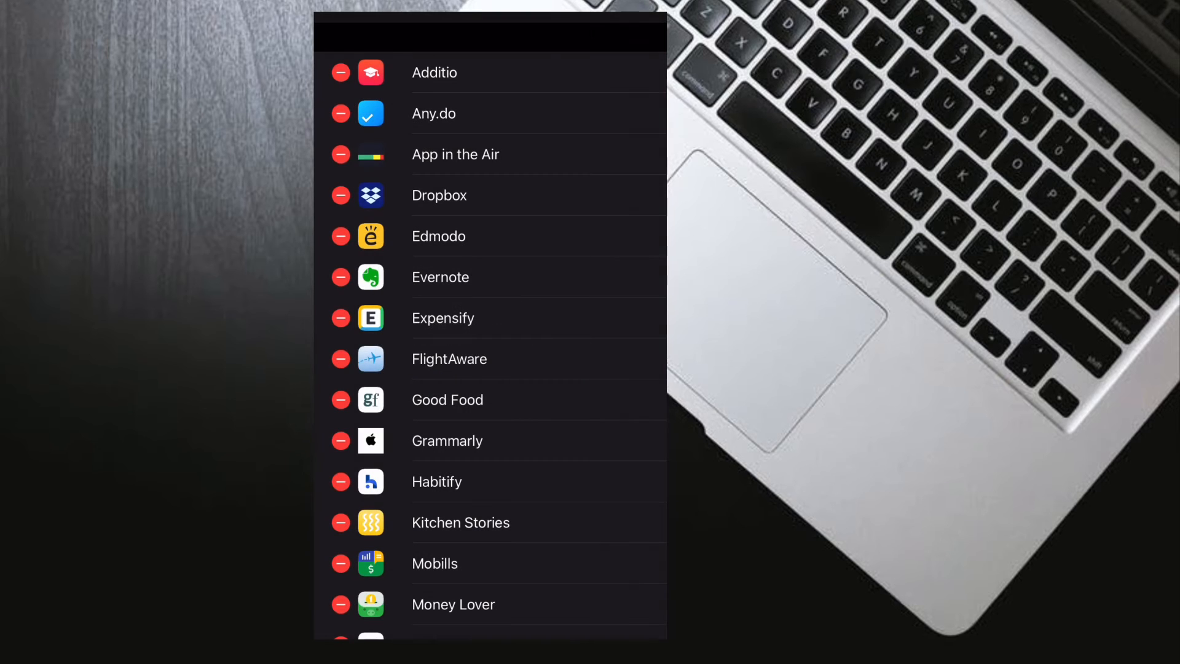
left_click(341, 440)
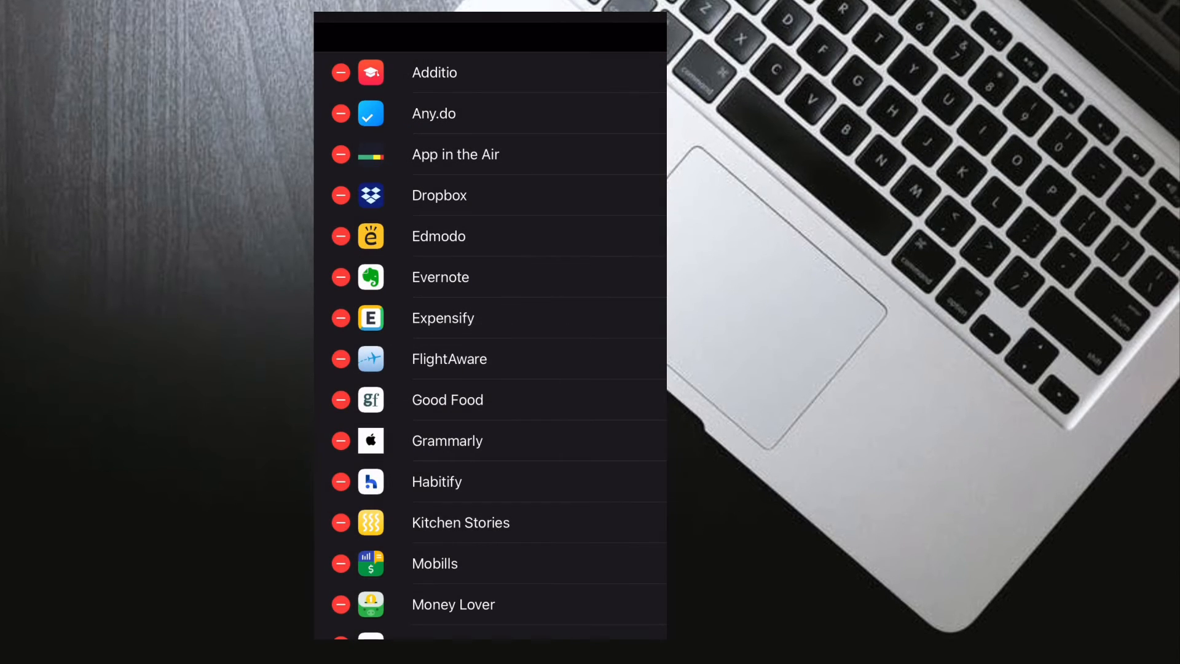
left_click(341, 481)
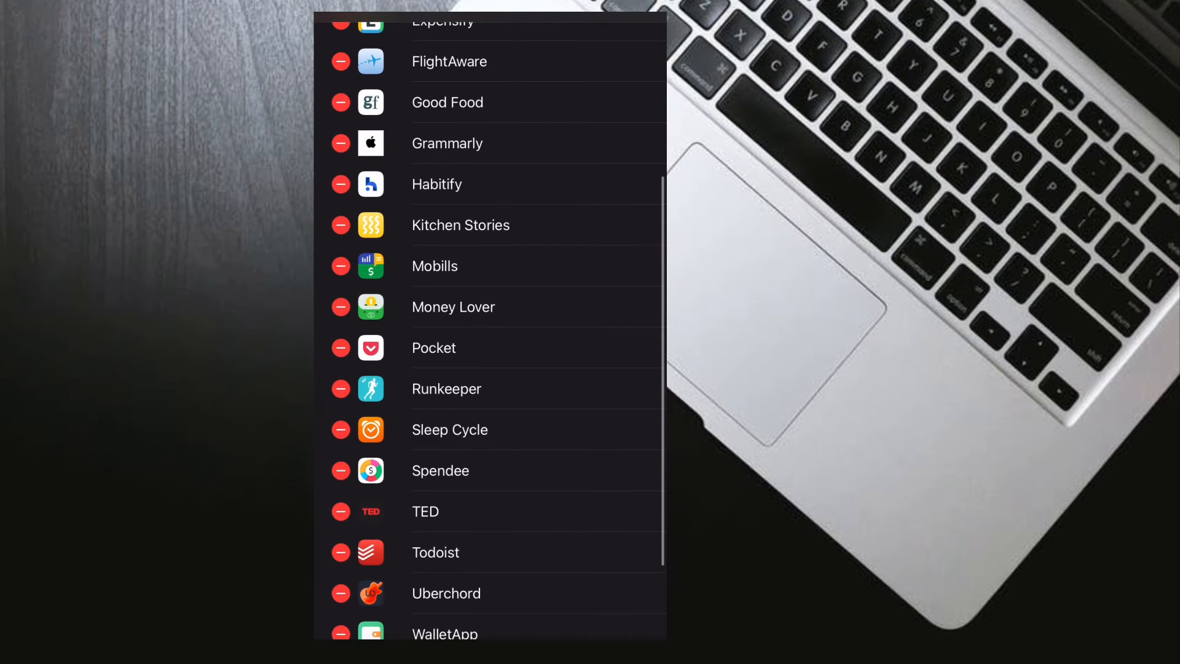
left_click(340, 430)
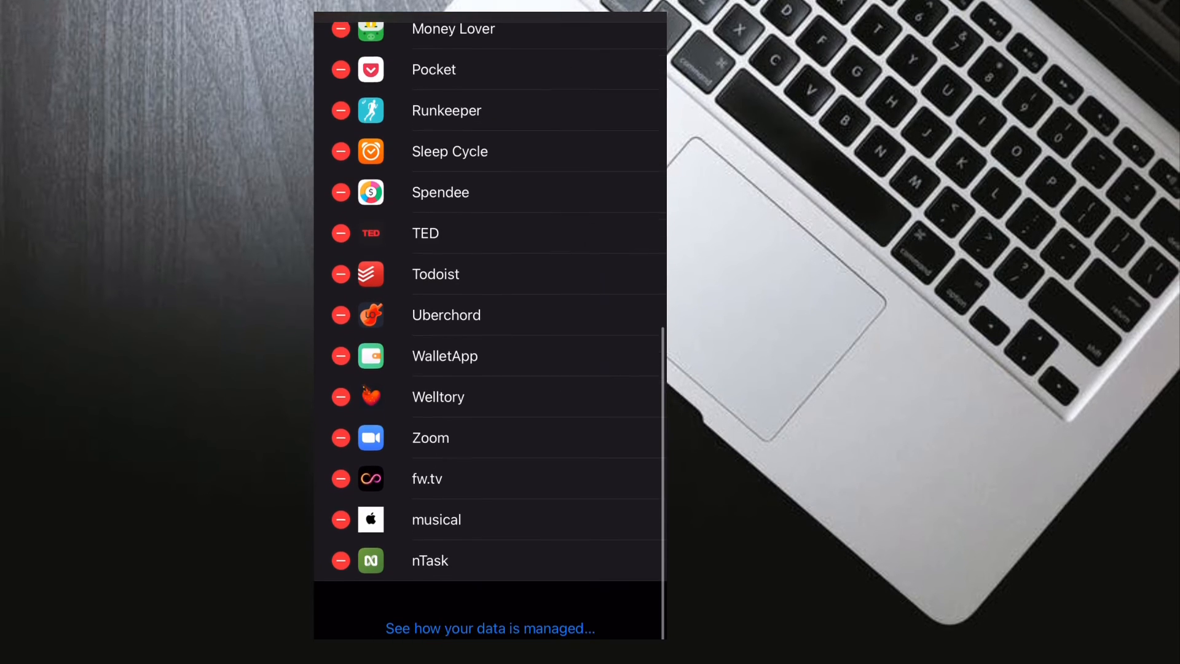
left_click(340, 357)
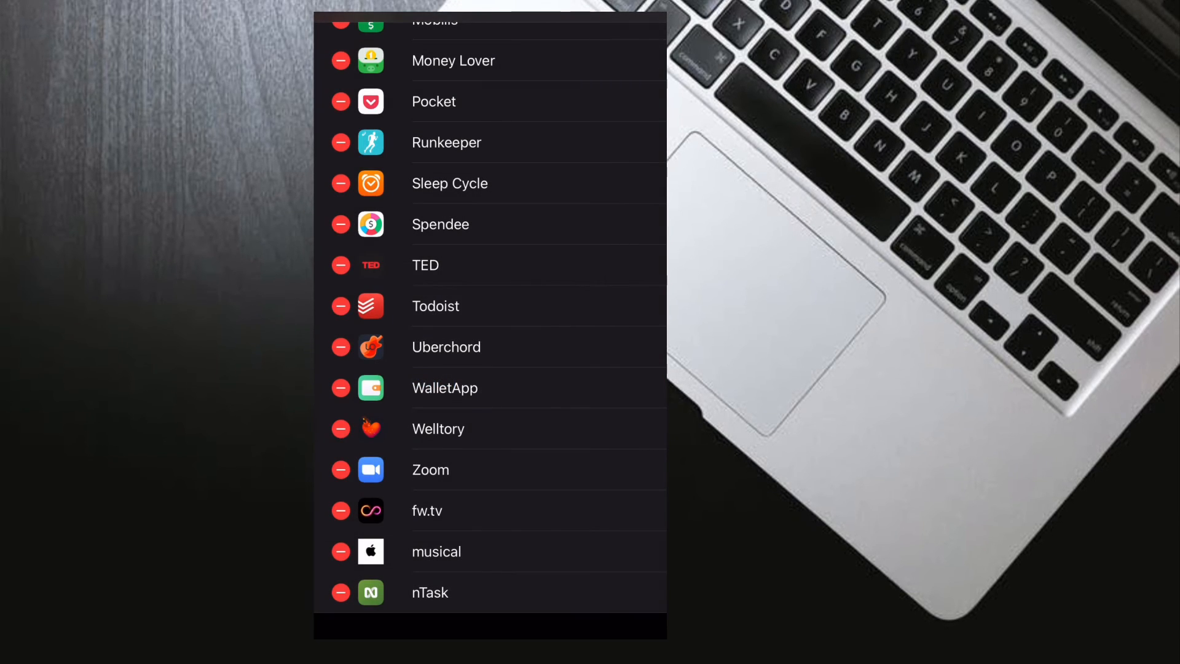
left_click(340, 552)
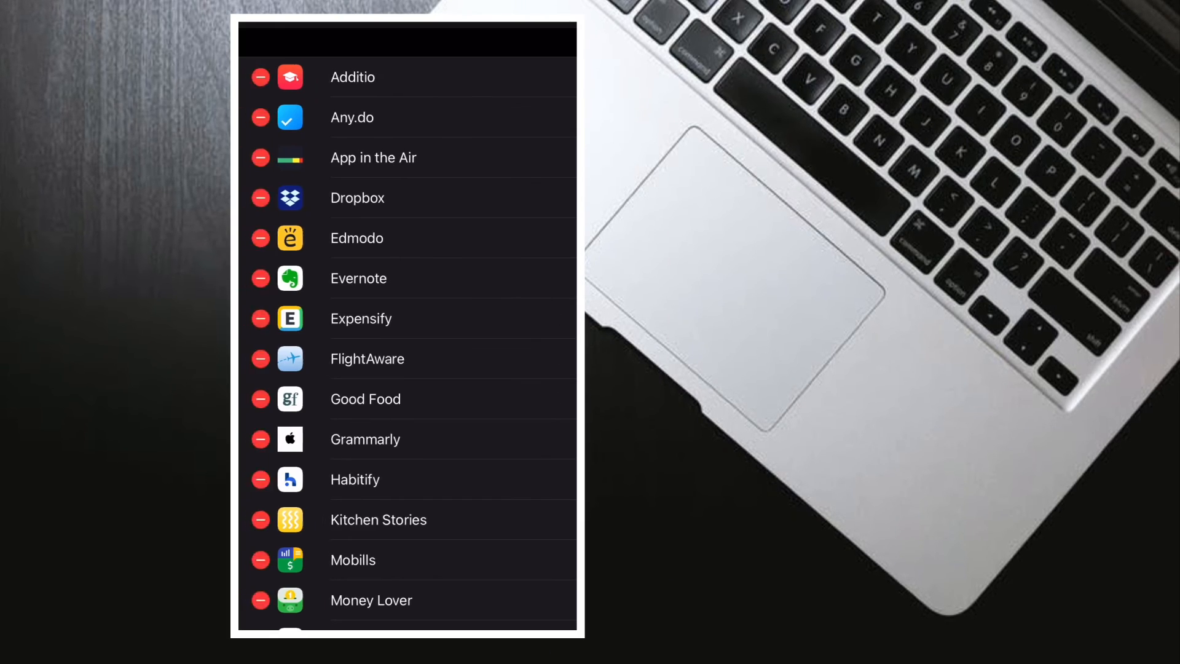
left_click(290, 317)
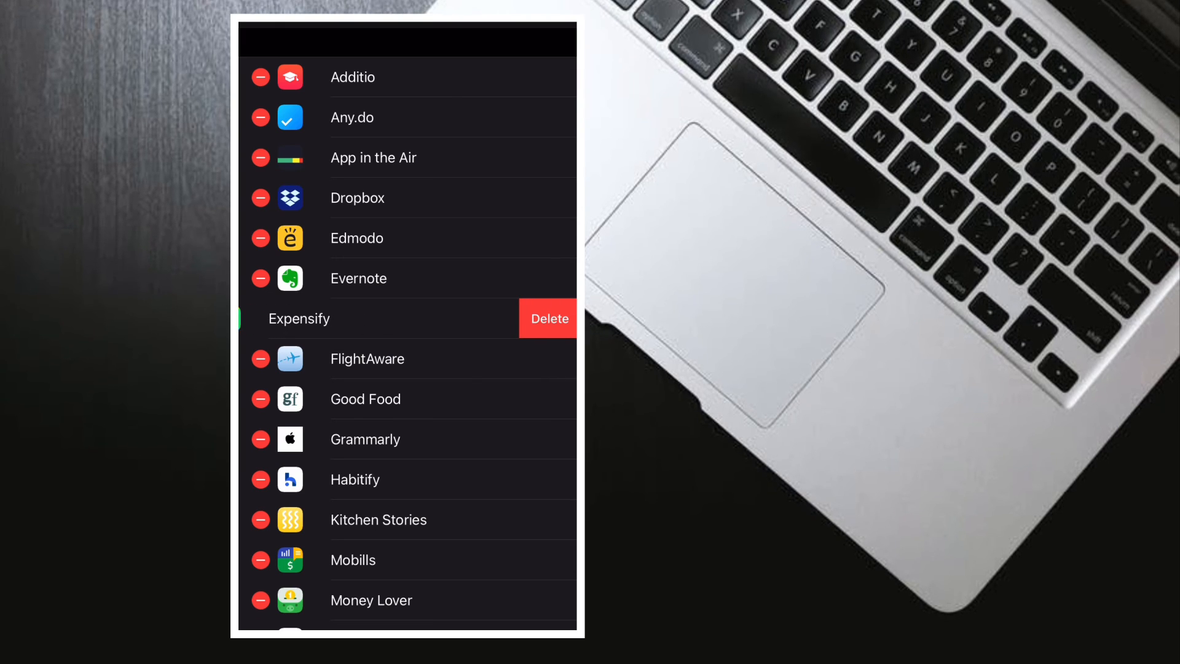
left_click(549, 317)
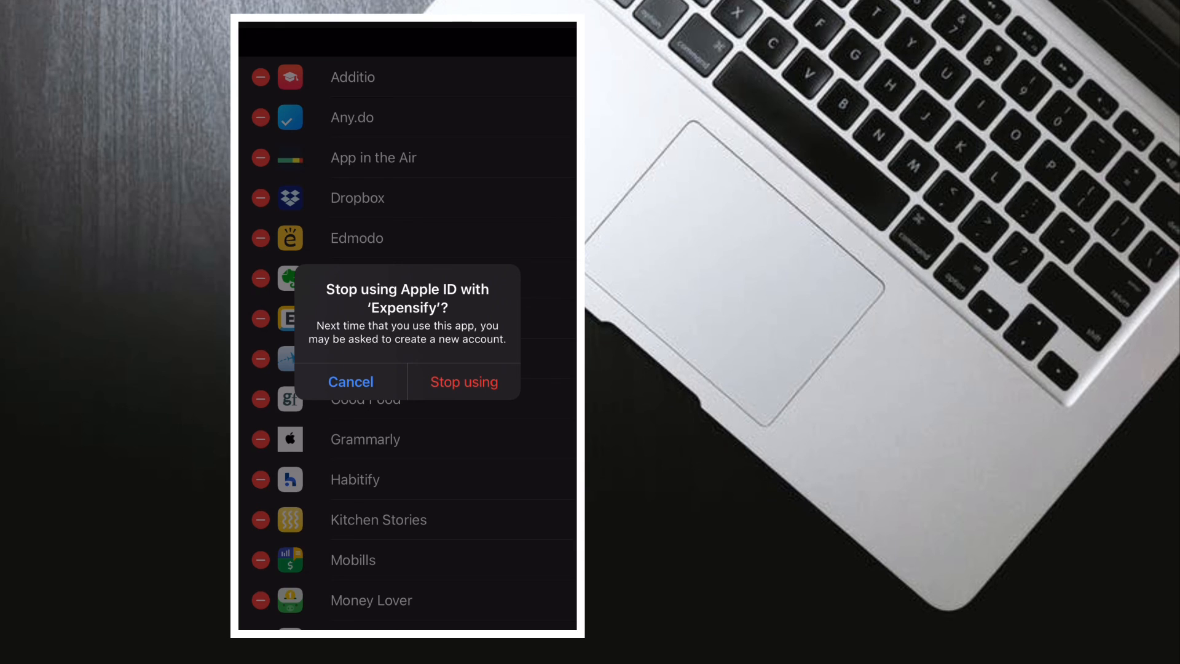
left_click(350, 382)
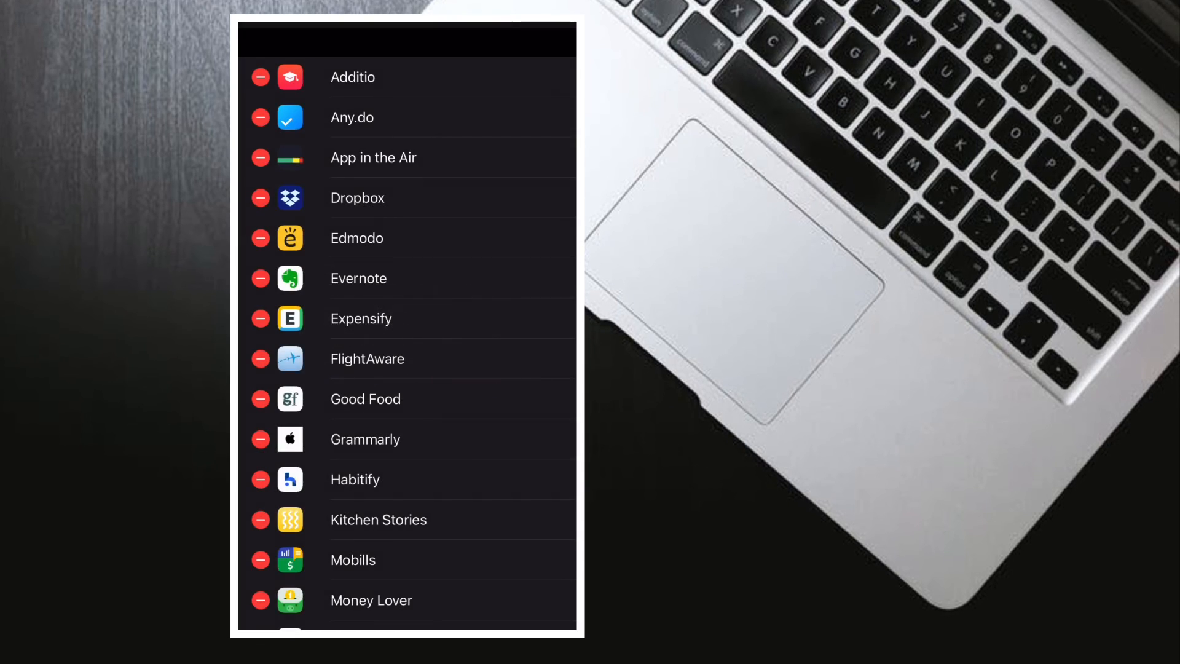